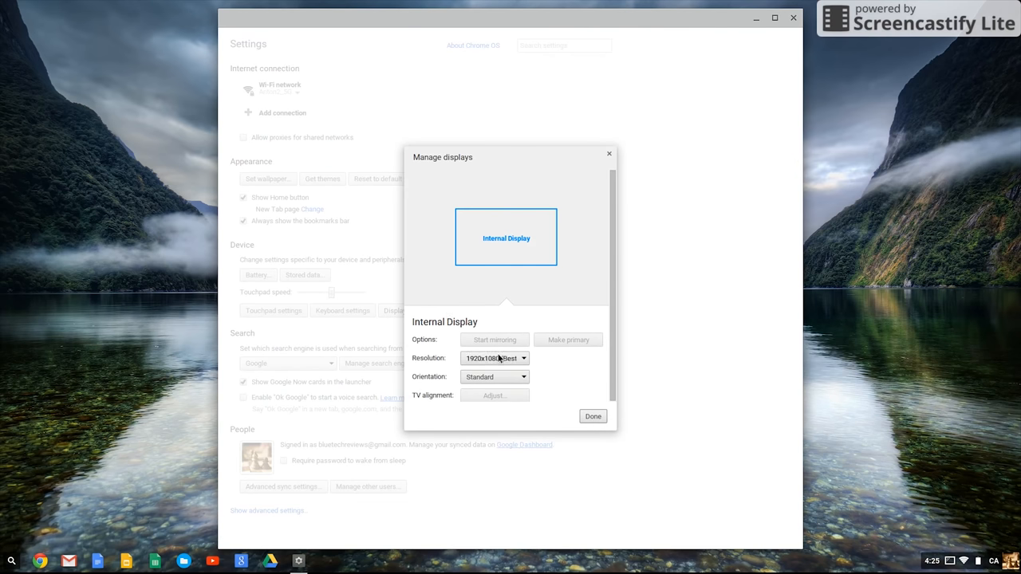
- Choose 2160x1215 from the internal display's Resolution dropdown, confirming it a second time
{"action": "left_click", "coordinate": [494, 358]}
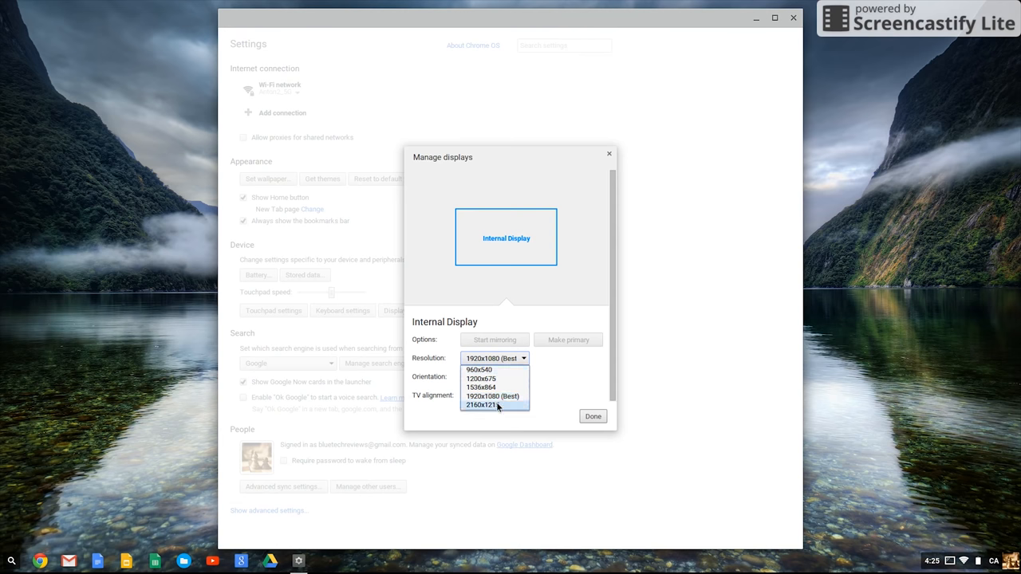
{"action": "left_click", "coordinate": [481, 404]}
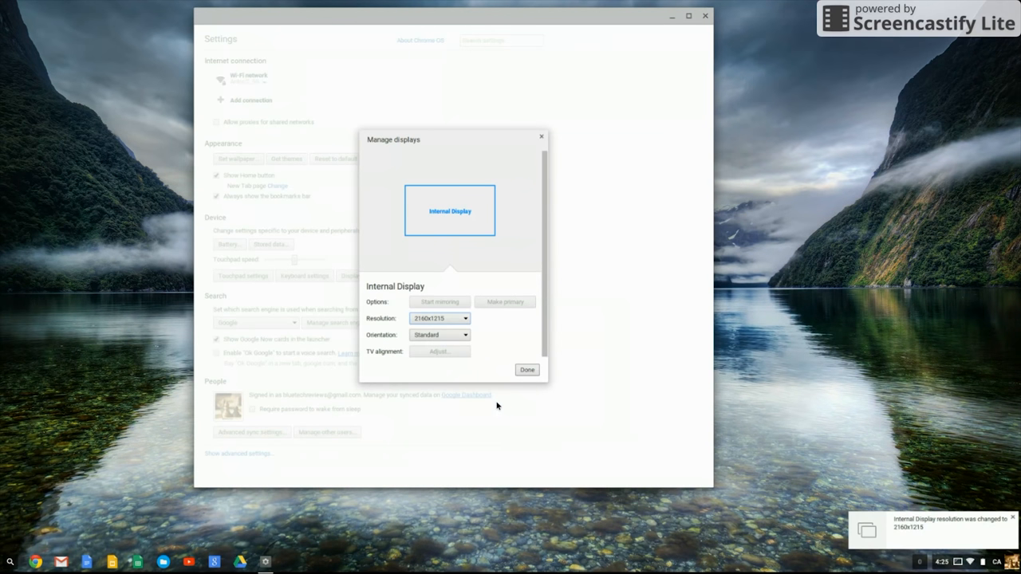
{"action": "mouse_move", "coordinate": [322, 311]}
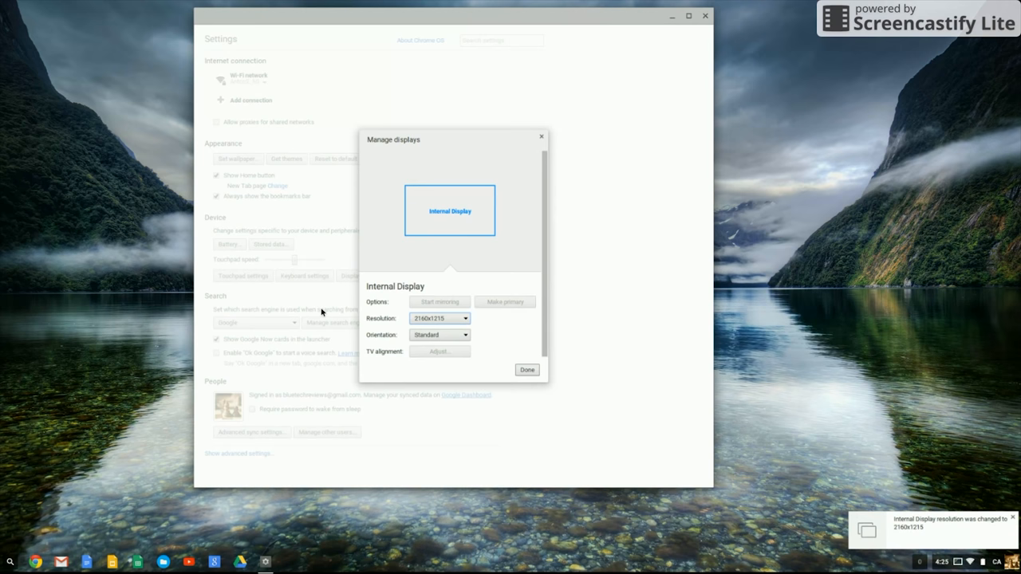
{"action": "left_click", "coordinate": [440, 318]}
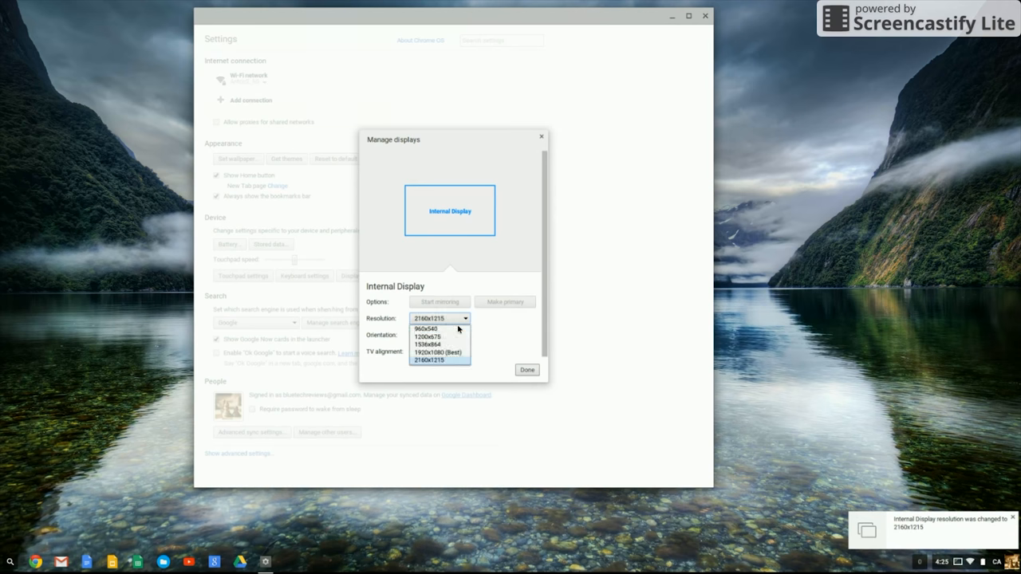
{"action": "left_click", "coordinate": [436, 353]}
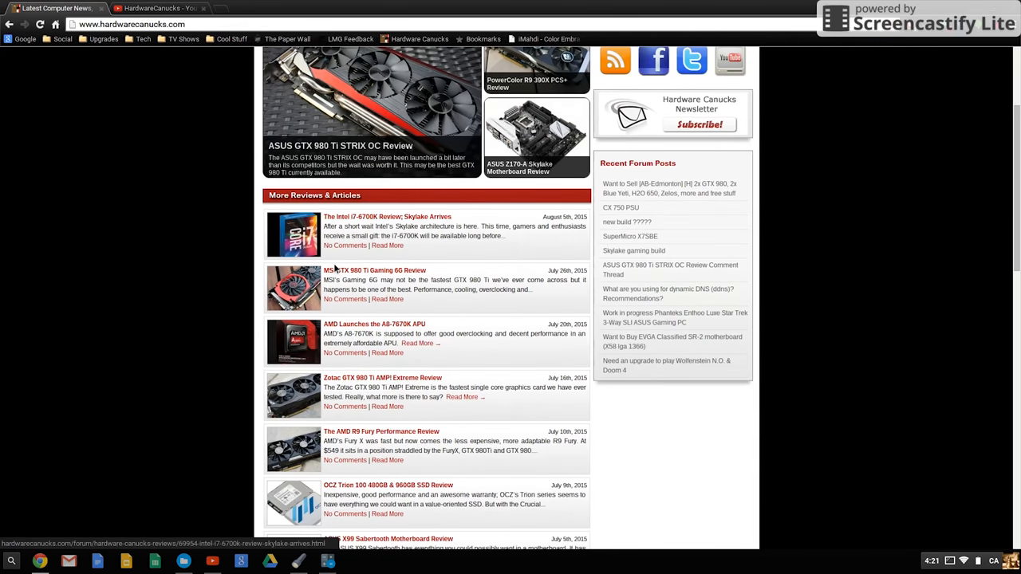
- Enter overview mode to show the Hardware Canucks page, Calculator, System information and Downloads
{"action": "key", "text": "overview"}
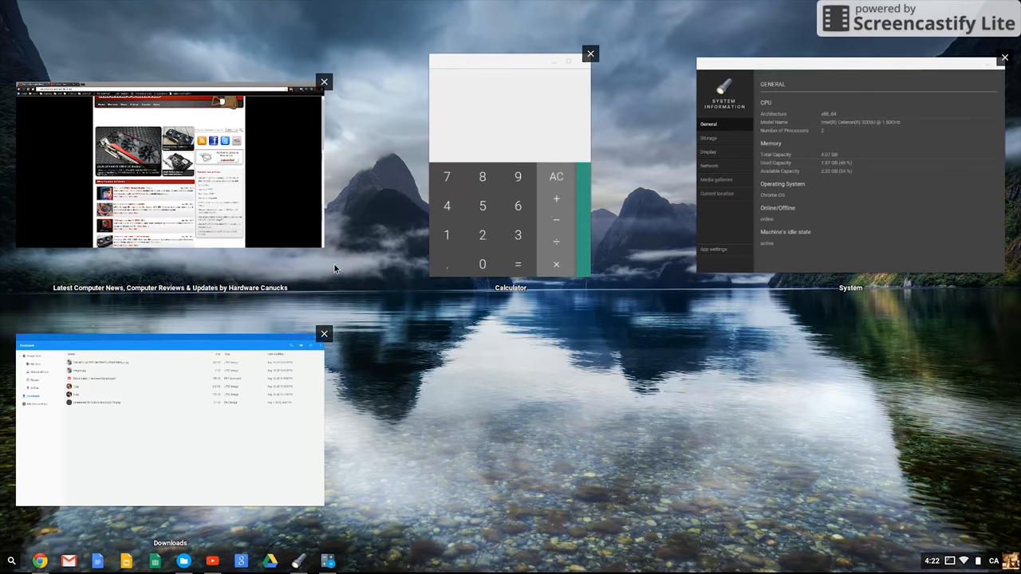